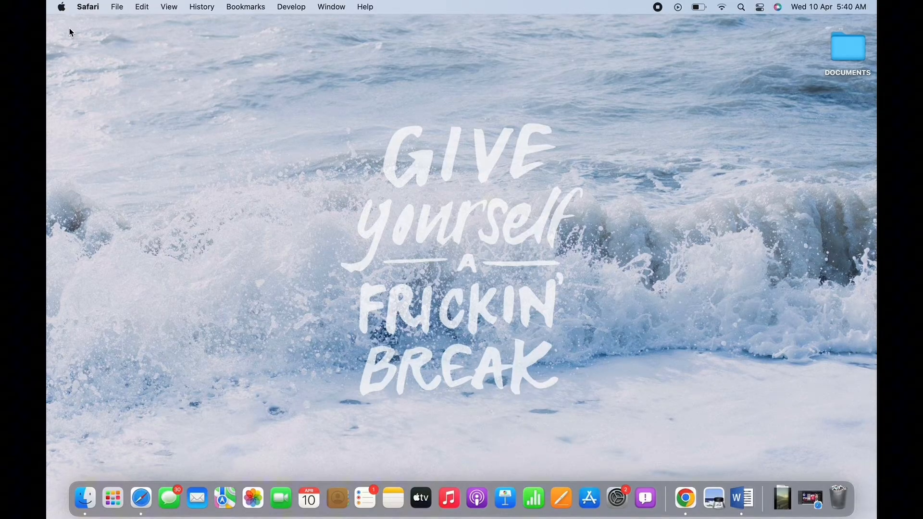
{"action": "mouse_move", "coordinate": [303, 158]}
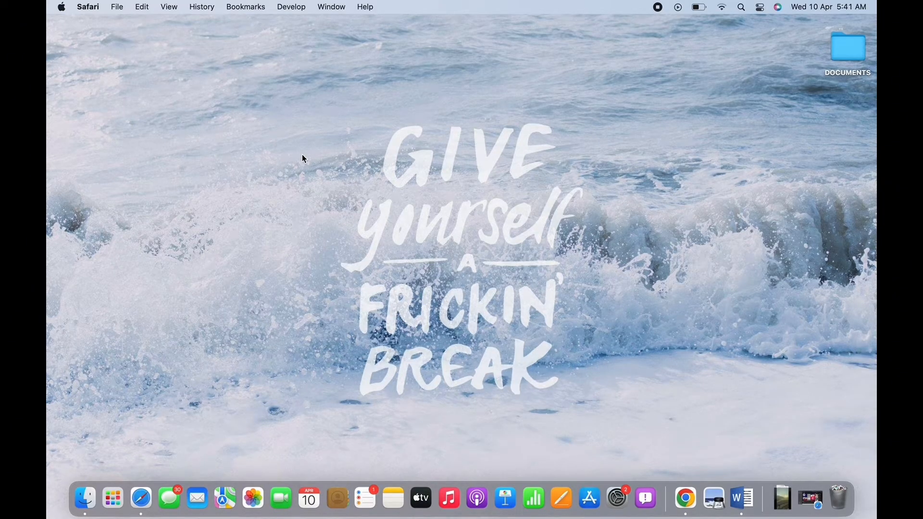
{"action": "mouse_move", "coordinate": [737, 455]}
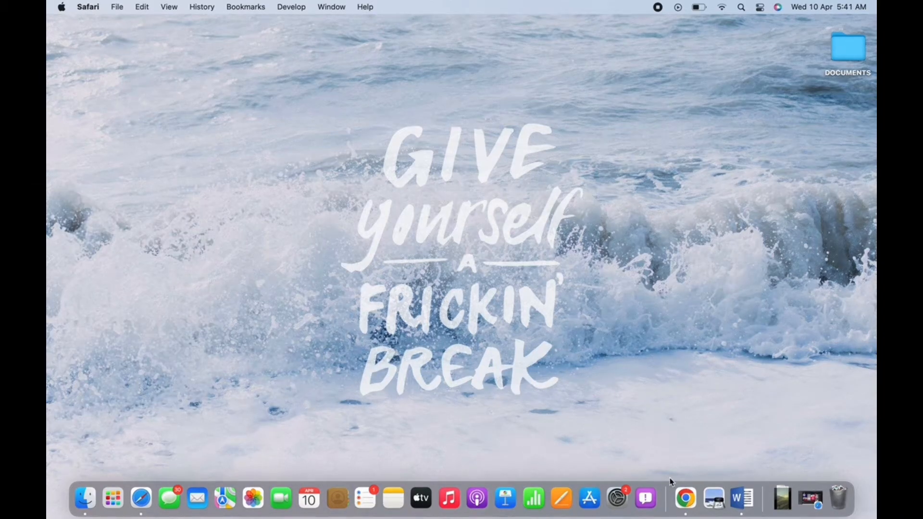
{"action": "mouse_move", "coordinate": [685, 499]}
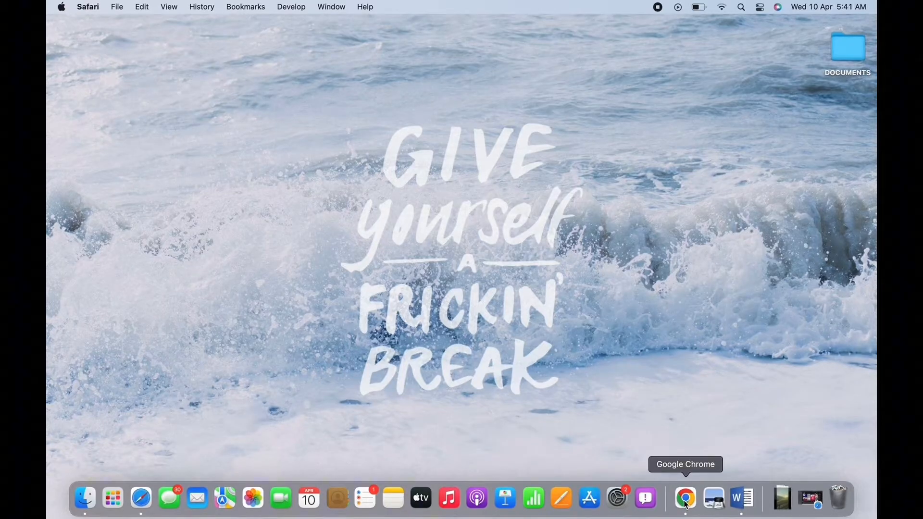
Launch Chrome and reveal the Google account panel from the homepage profile picture
{"action": "left_click", "coordinate": [684, 498]}
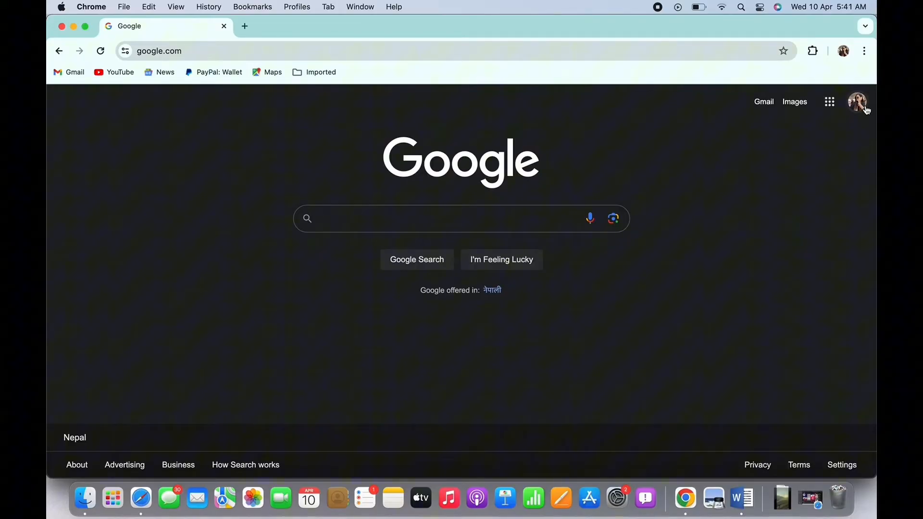
{"action": "left_click", "coordinate": [856, 101]}
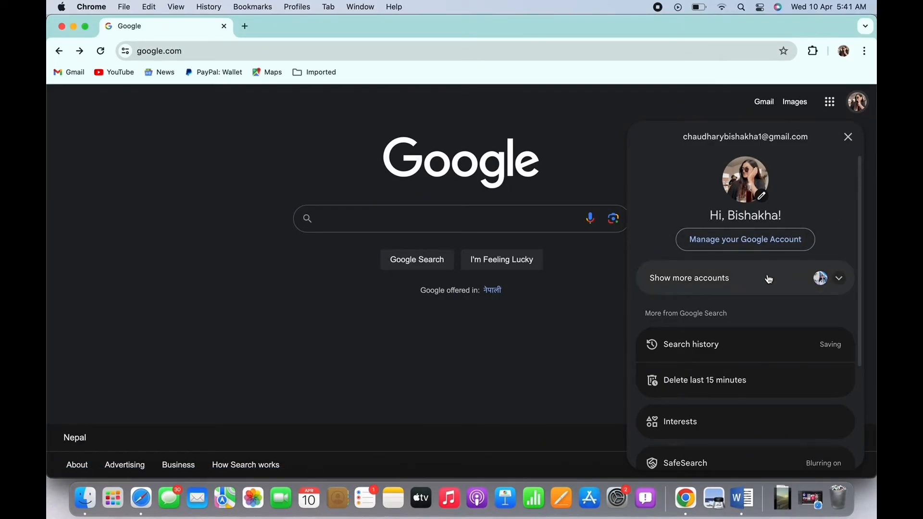
Show more accounts and switch the Google homepage to the second listed account
{"action": "left_click", "coordinate": [688, 277]}
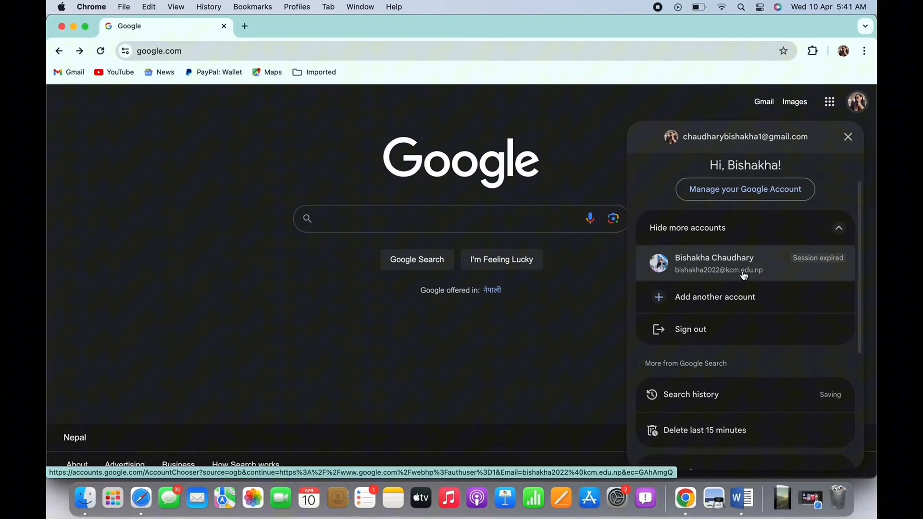
{"action": "left_click", "coordinate": [714, 263]}
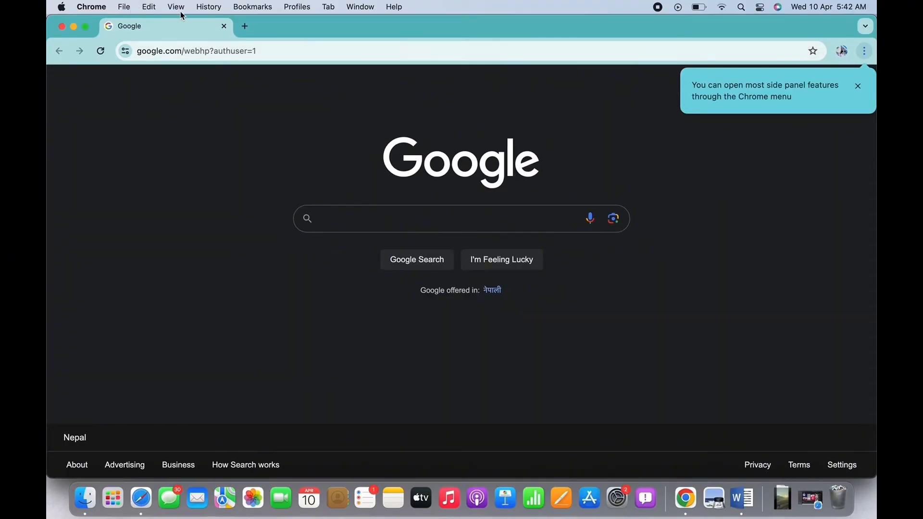
Choose Add account from the account panel to reach the Google Sign in page
{"action": "left_click", "coordinate": [74, 26]}
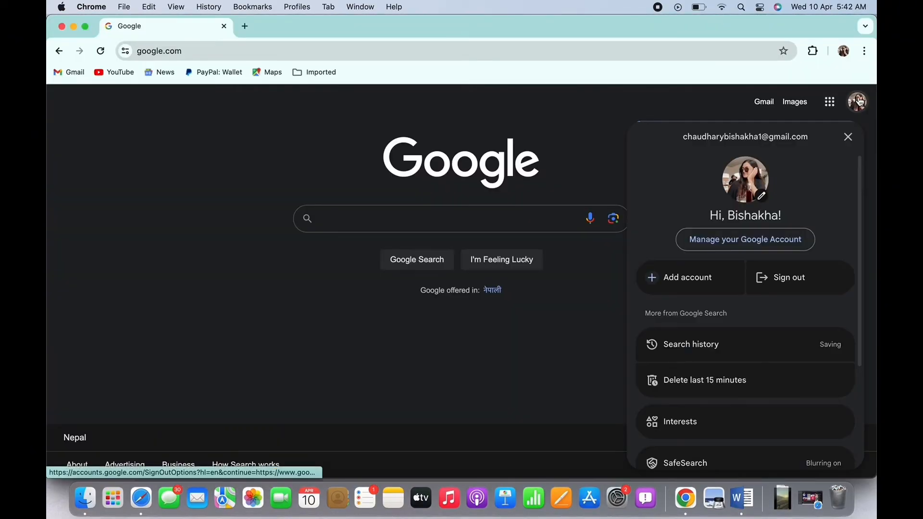
{"action": "mouse_move", "coordinate": [686, 277]}
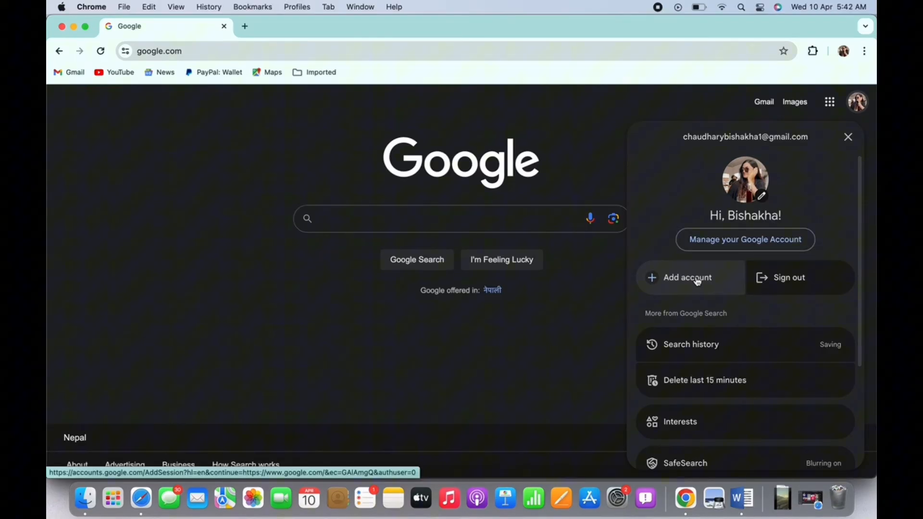
{"action": "left_click", "coordinate": [686, 277]}
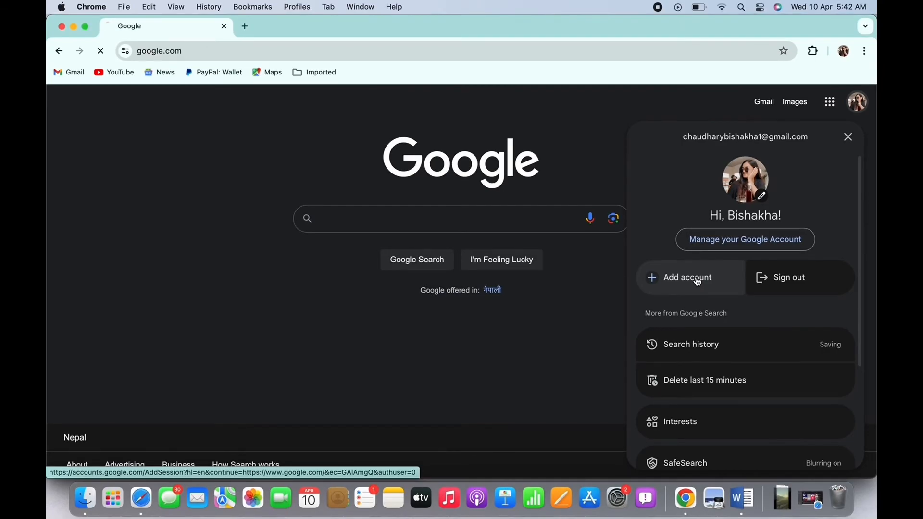
{"action": "left_click", "coordinate": [686, 277]}
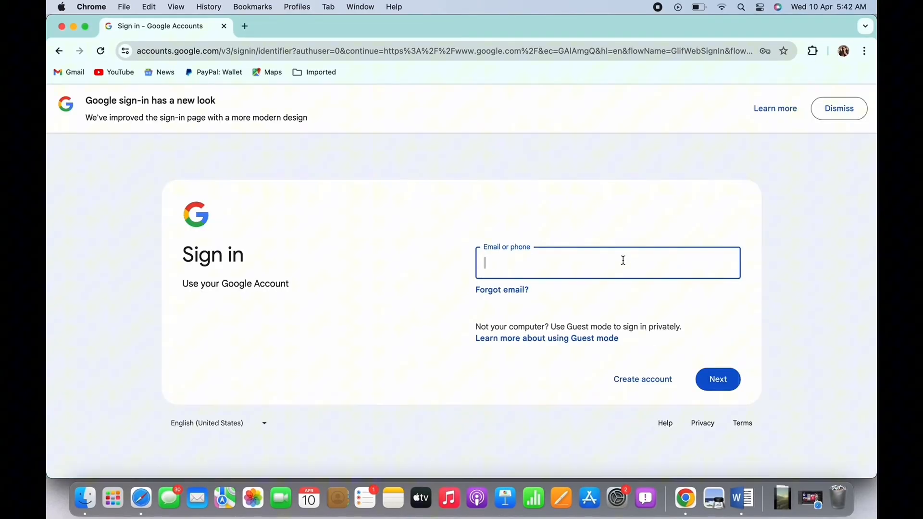